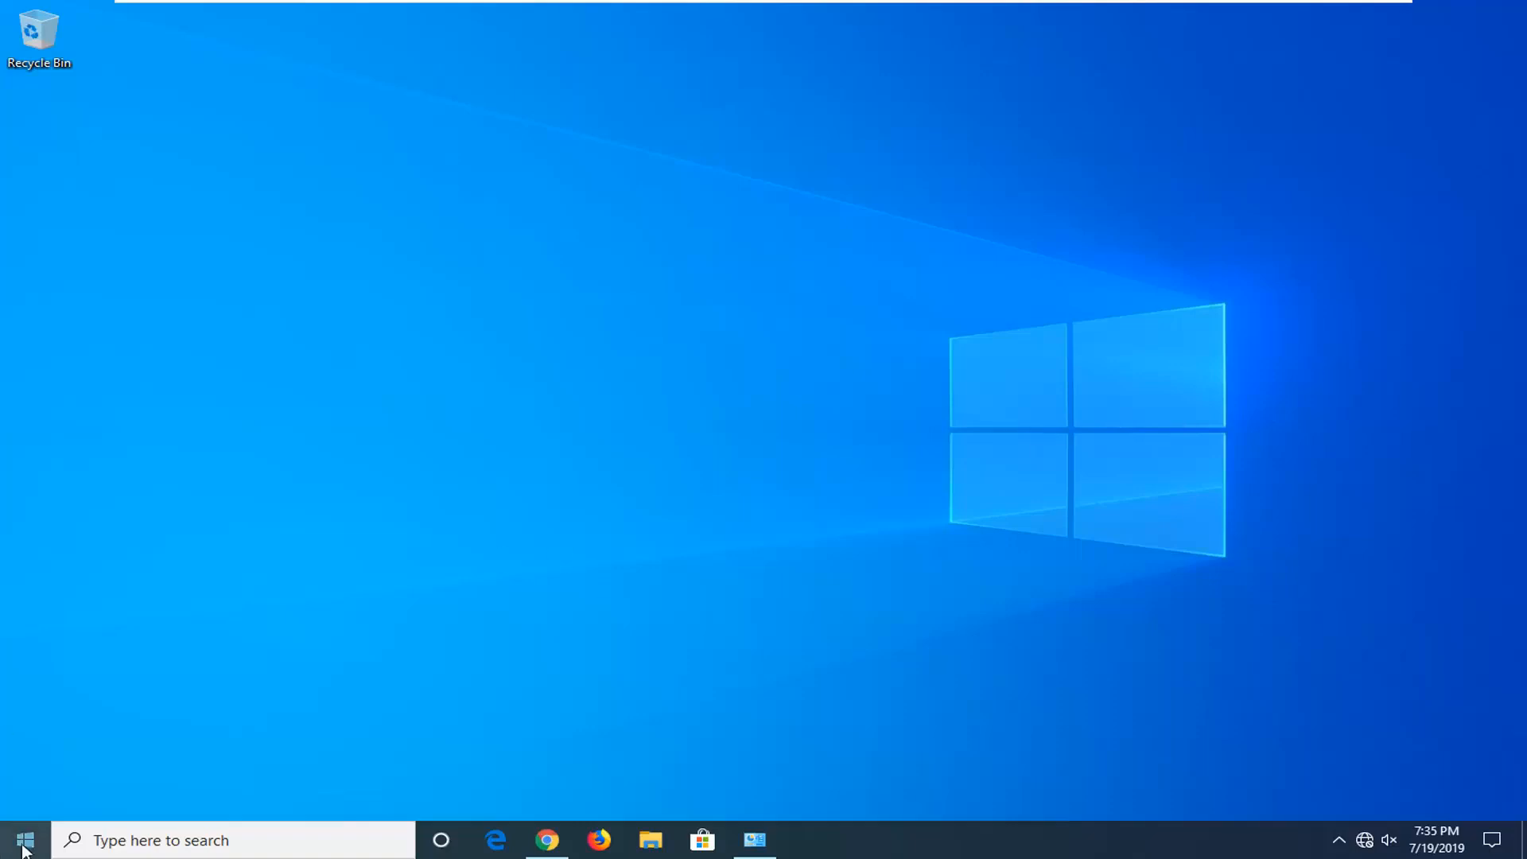
Open Windows Settings from the Start menu's gear icon.
click(24, 840)
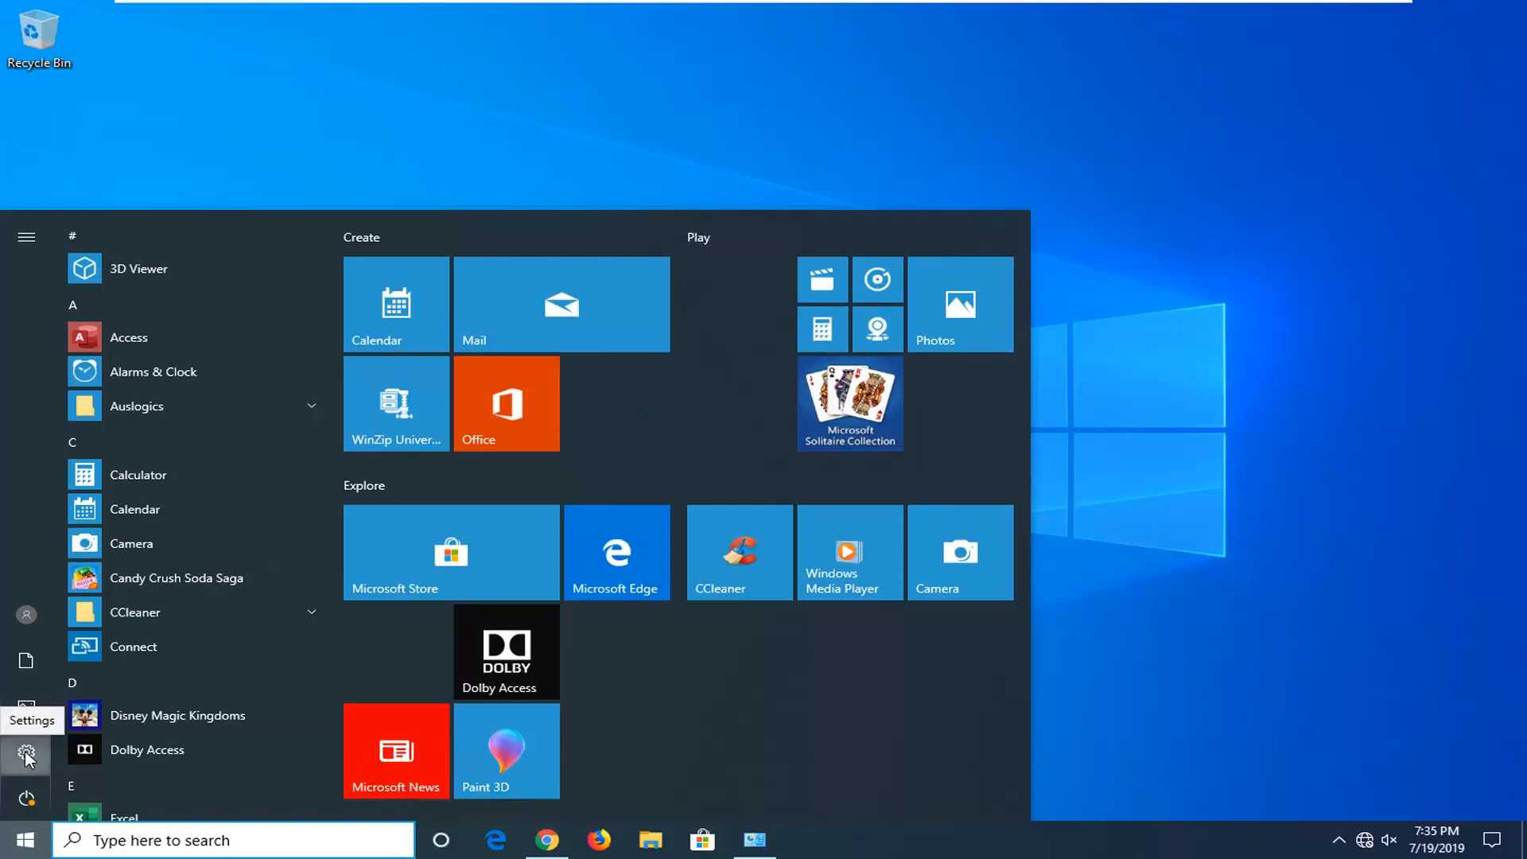
click(26, 756)
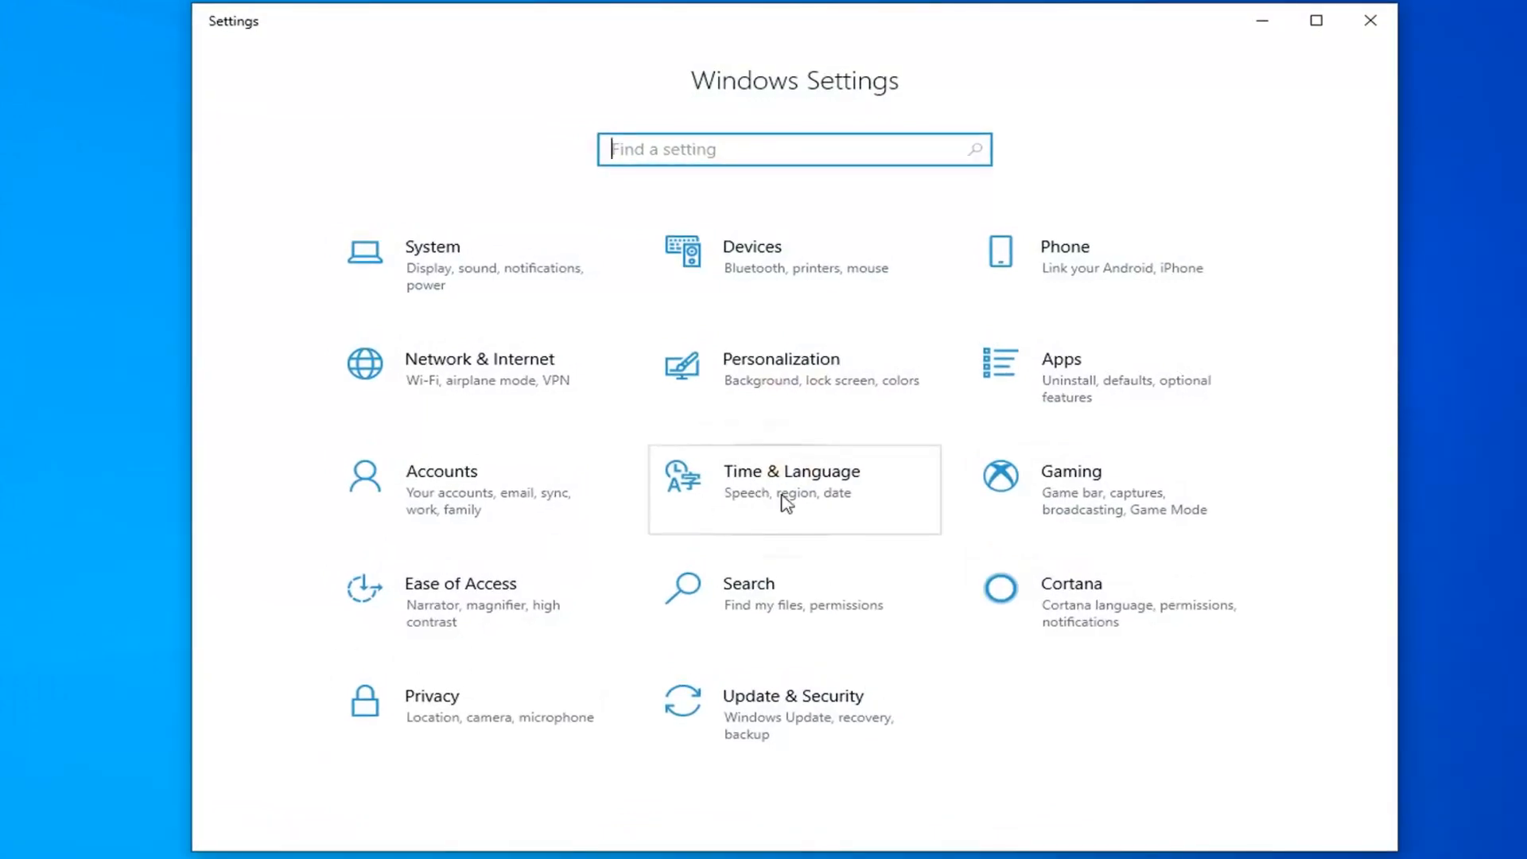
Go to Time & Language > Language and check the display language list, showing only English (United States).
click(790, 477)
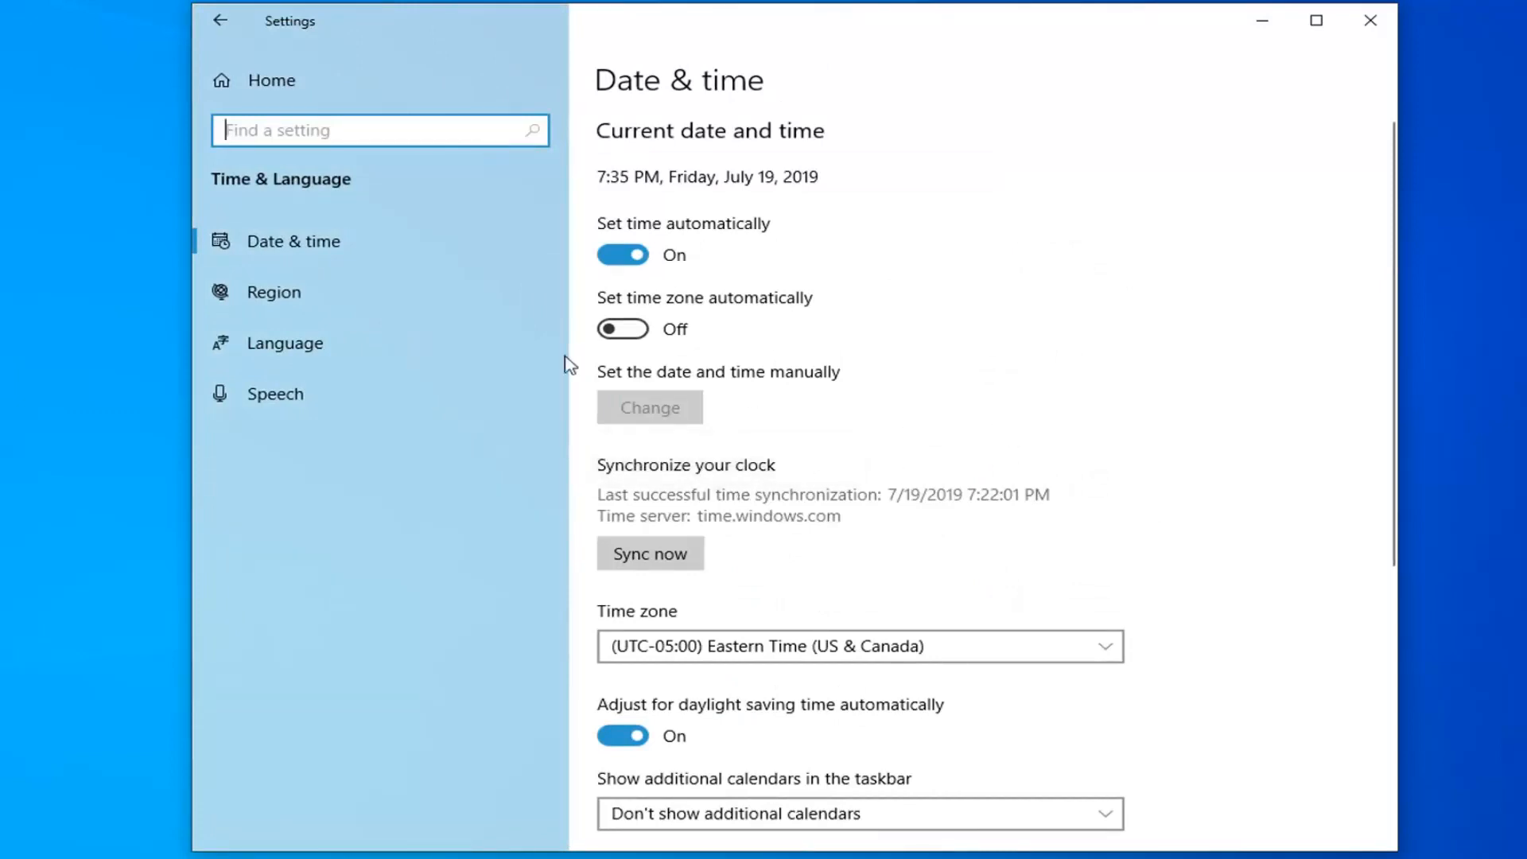
click(285, 343)
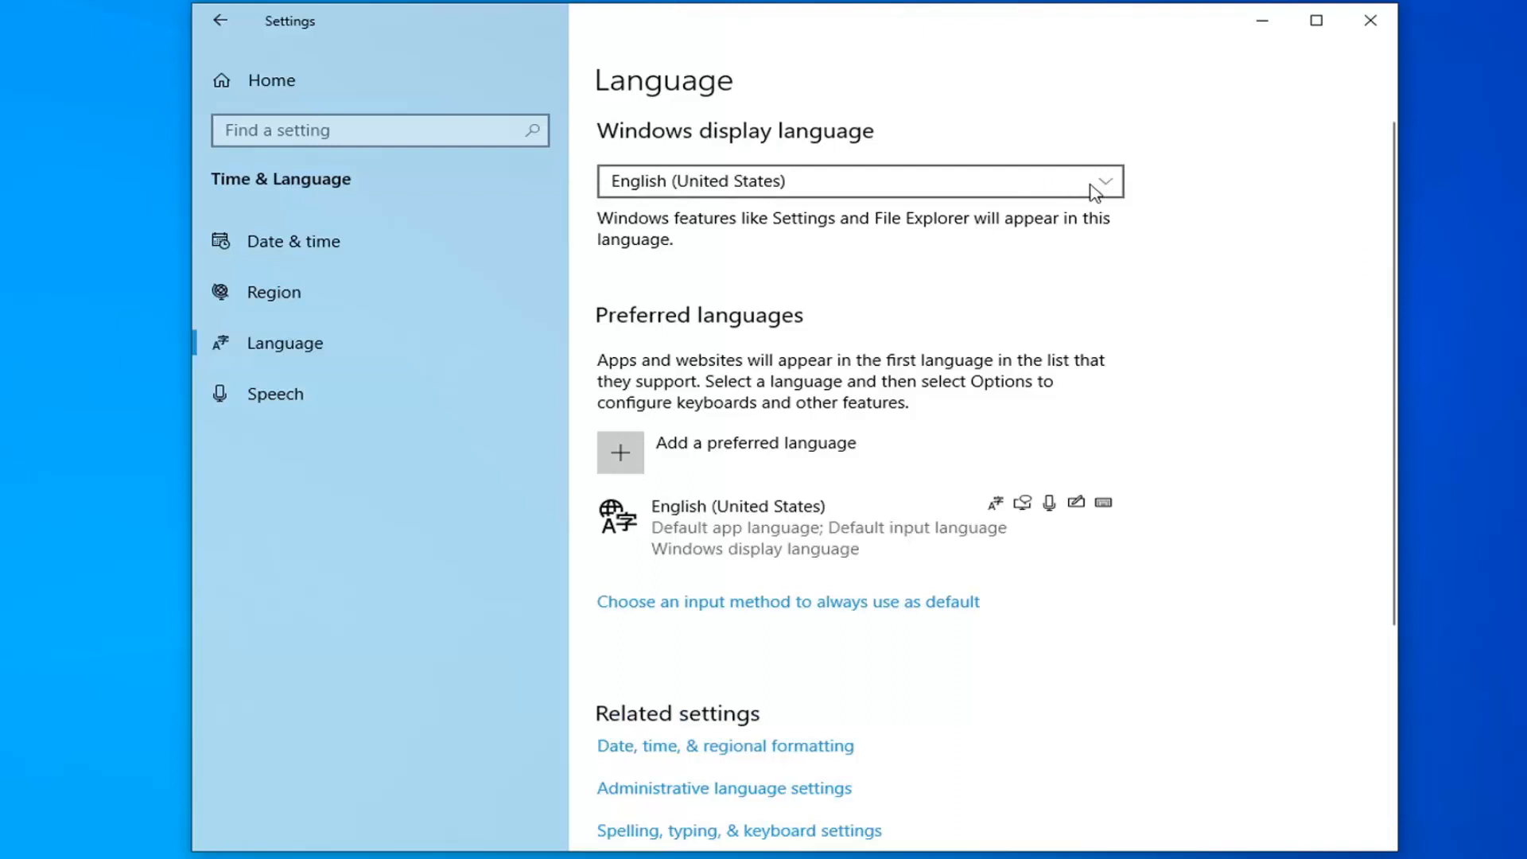
click(858, 182)
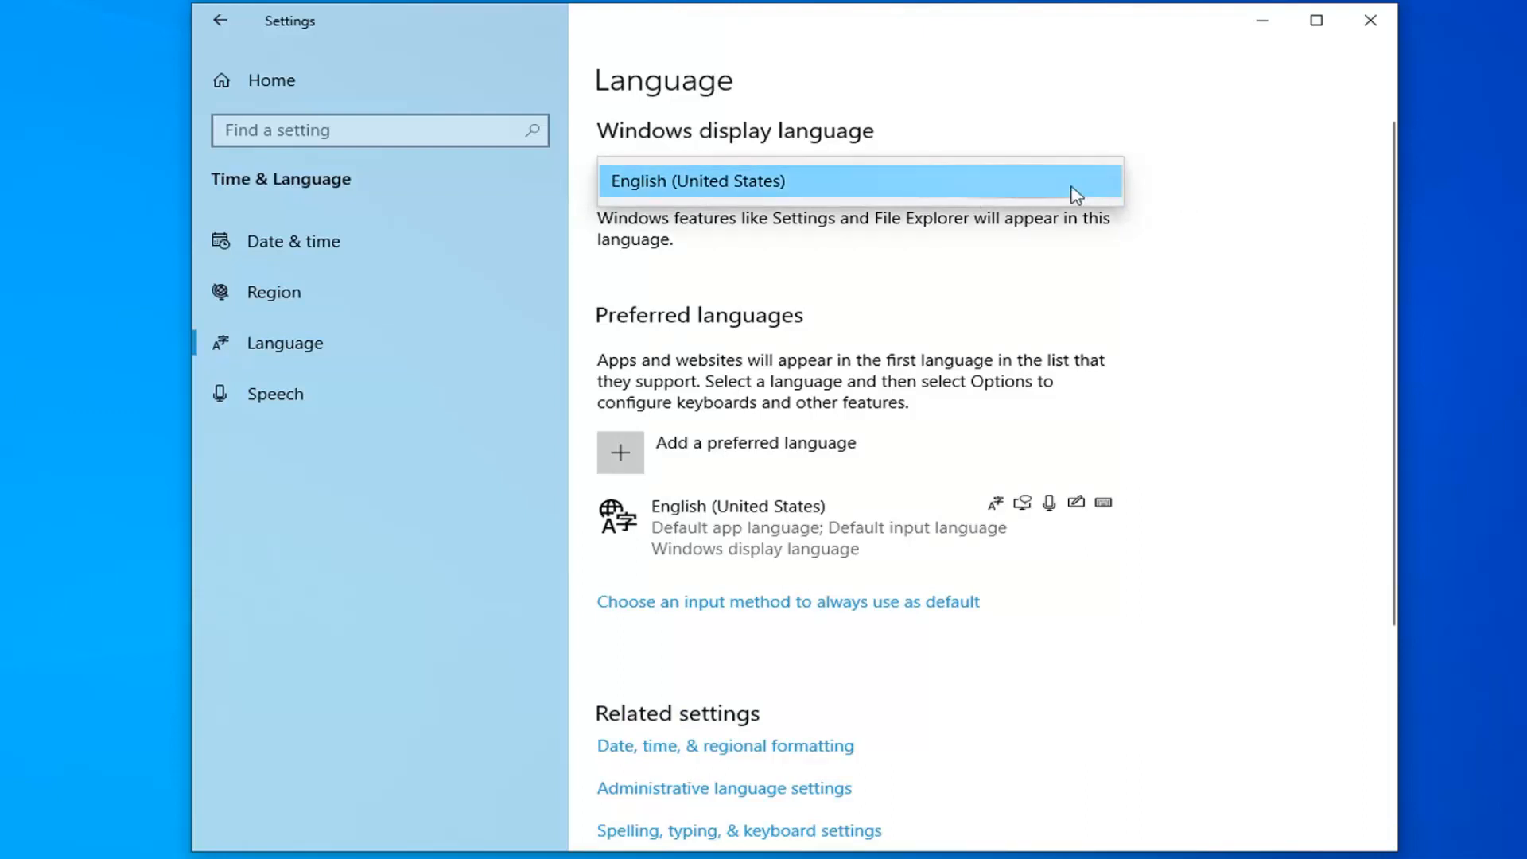
mouse_move(946, 317)
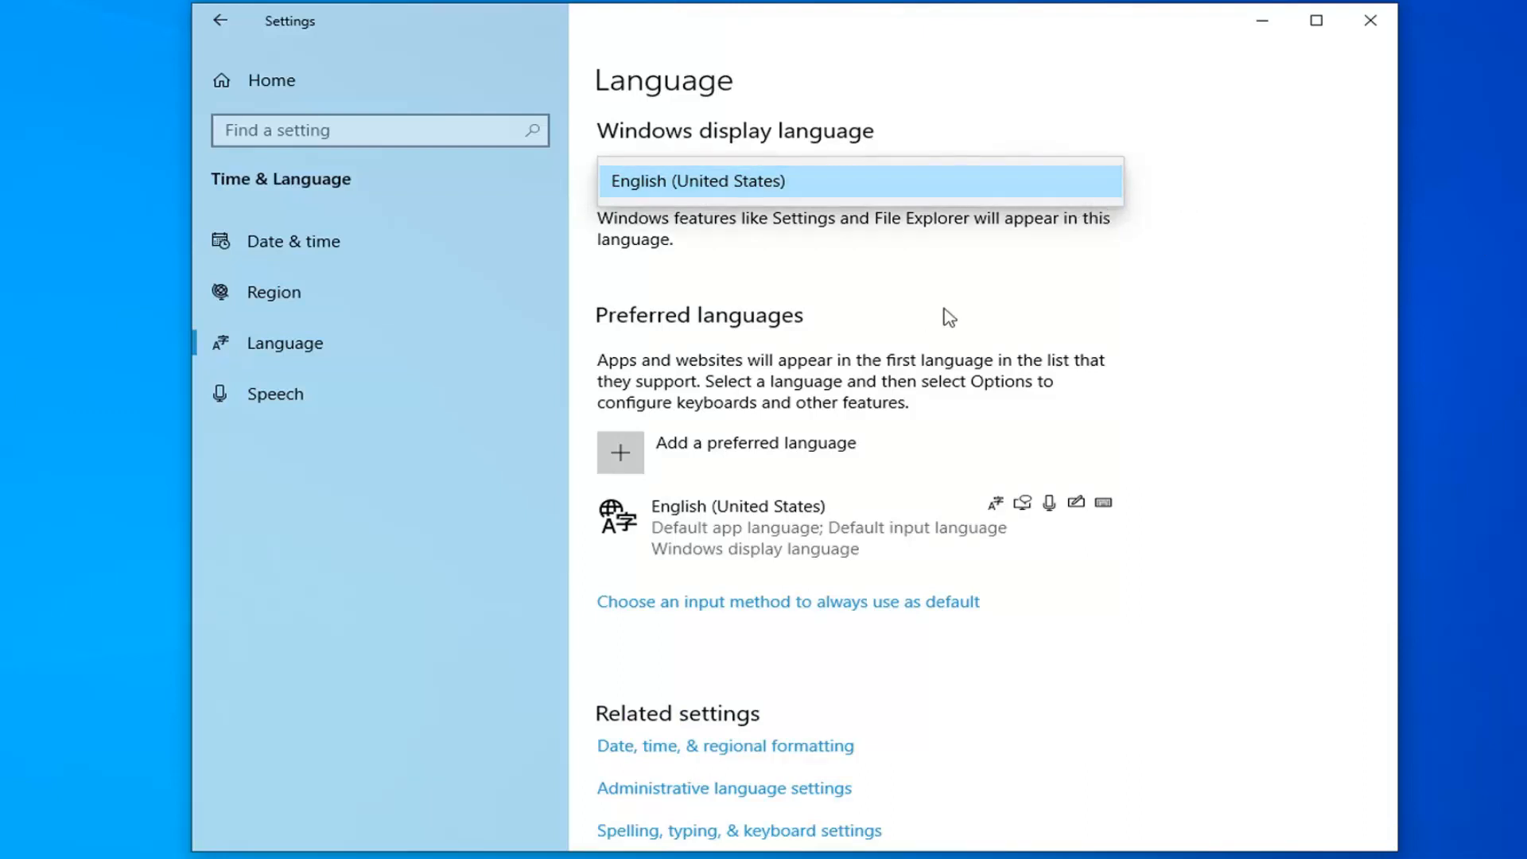
mouse_move(686, 287)
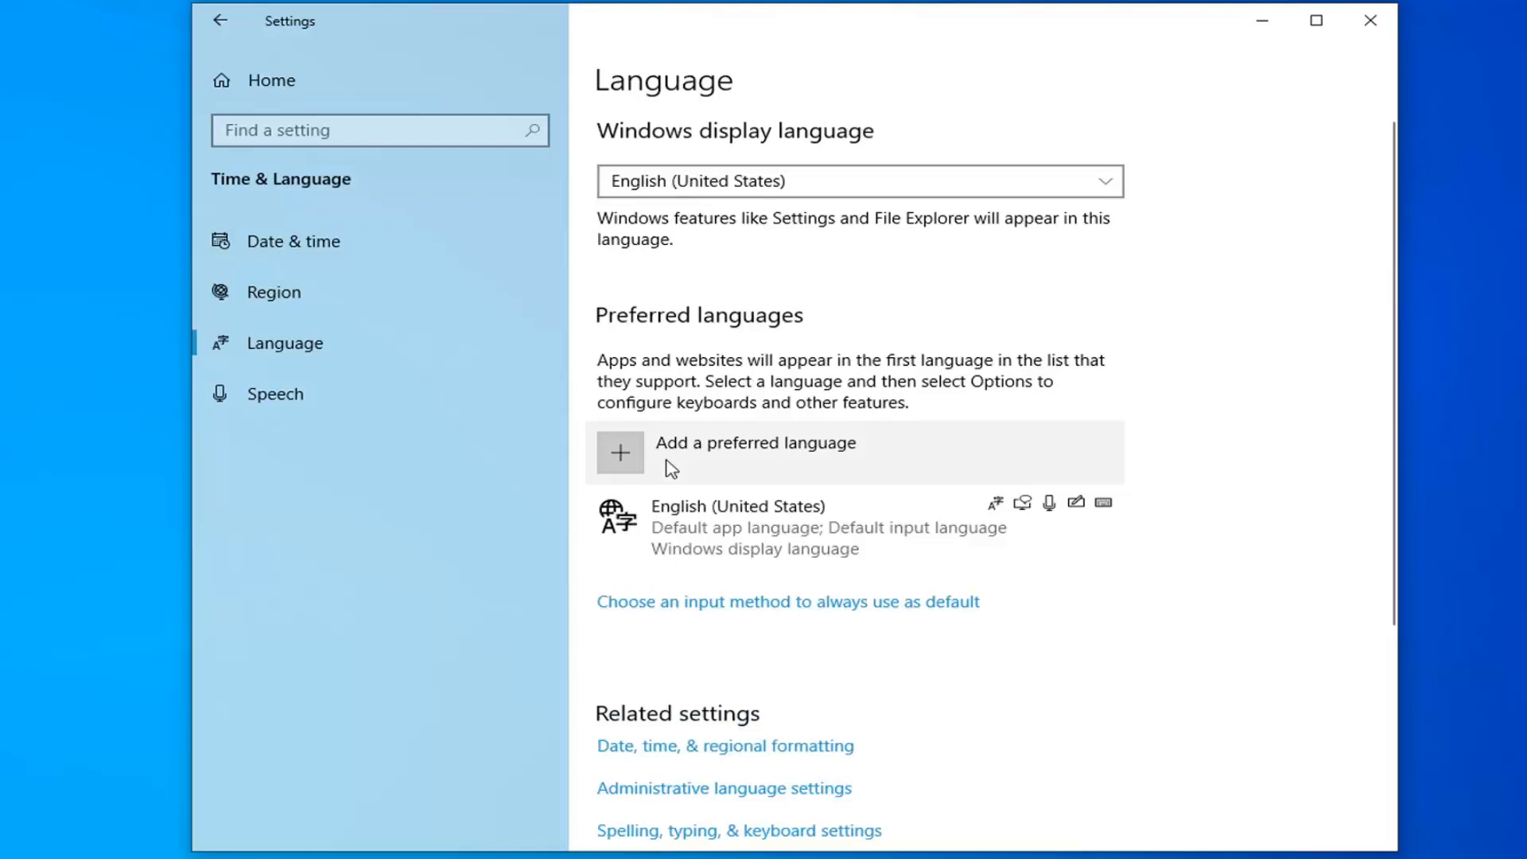
mouse_move(798, 458)
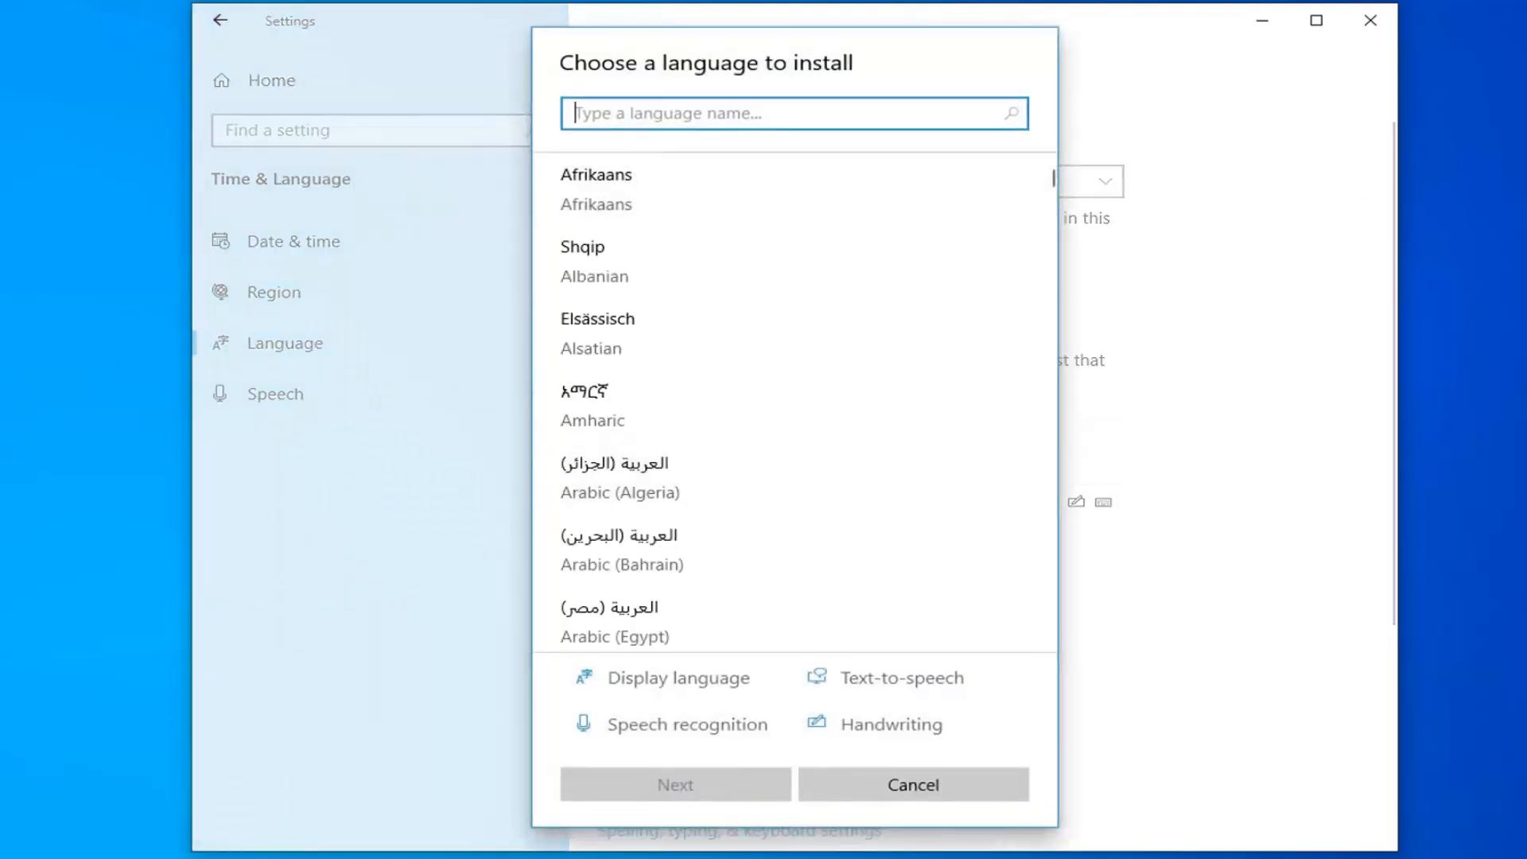
Search 'french' in Add a preferred language, pick Français (Belgique), and proceed.
text(f)
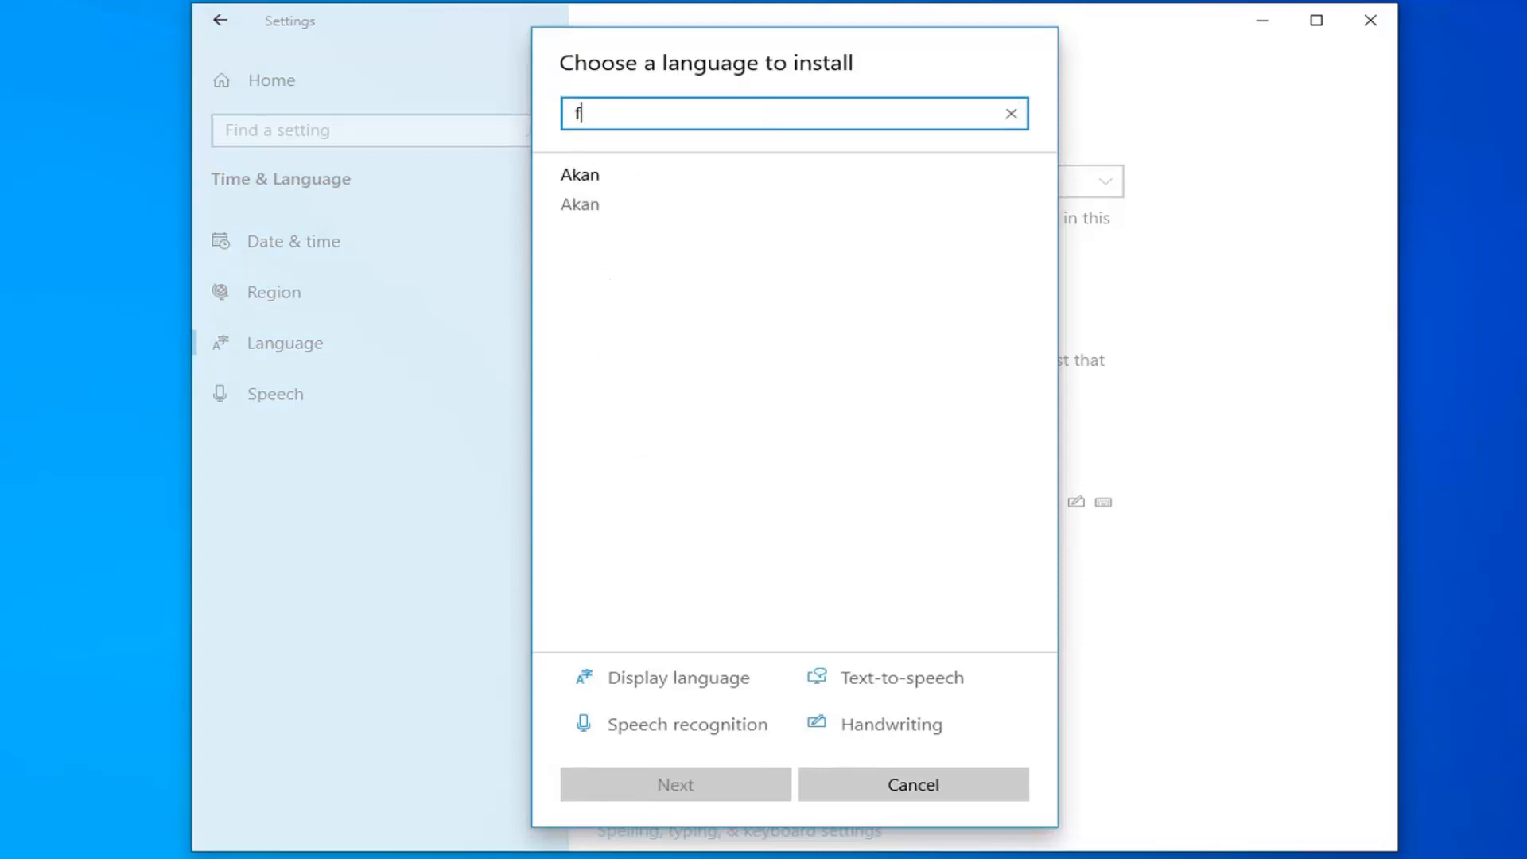
text(rench)
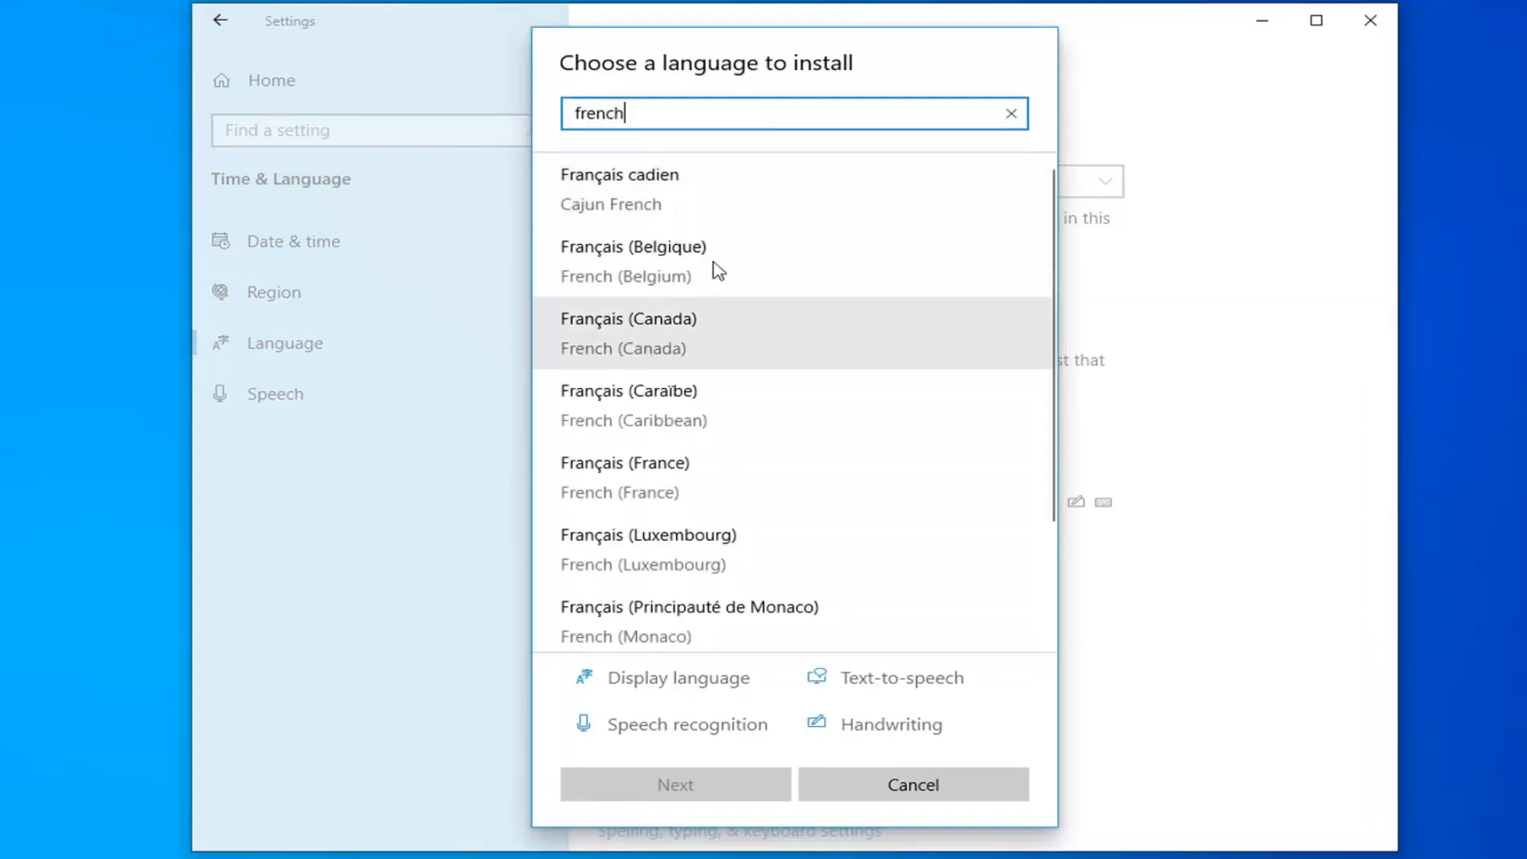
mouse_move(715, 555)
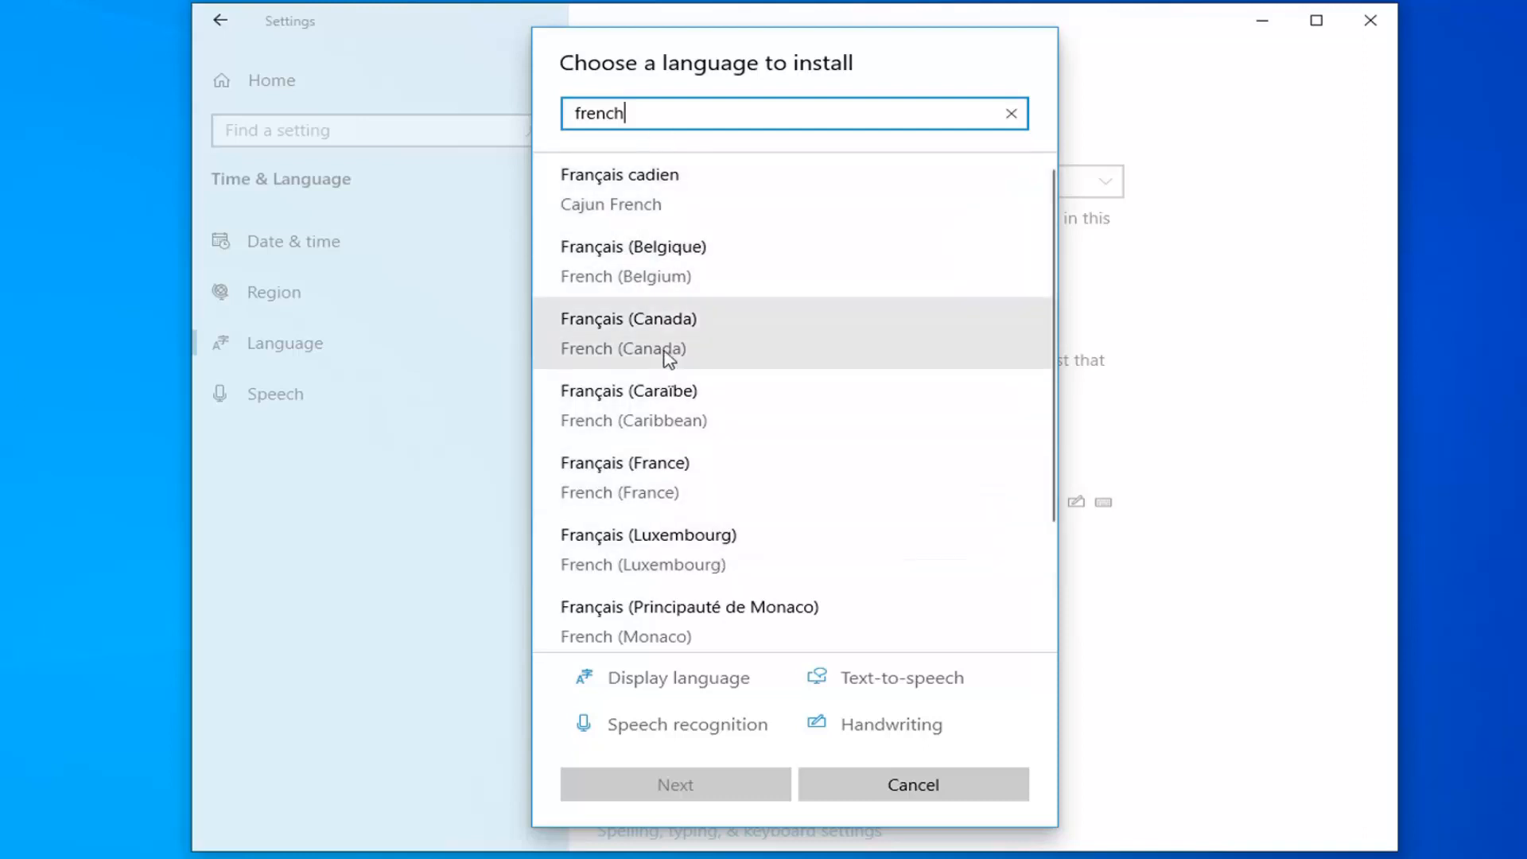
mouse_move(711, 451)
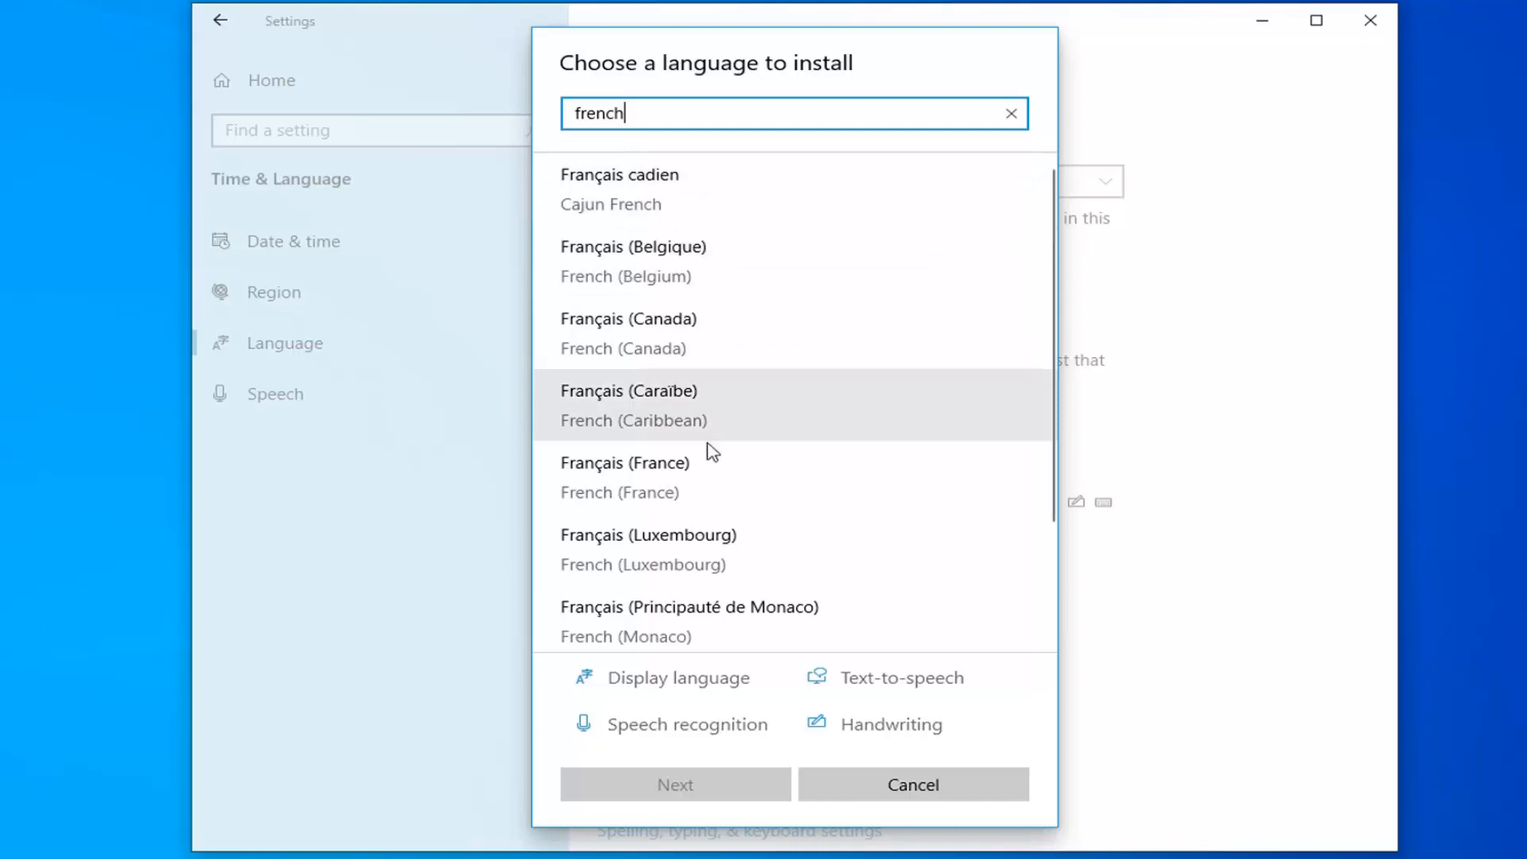
mouse_move(738, 309)
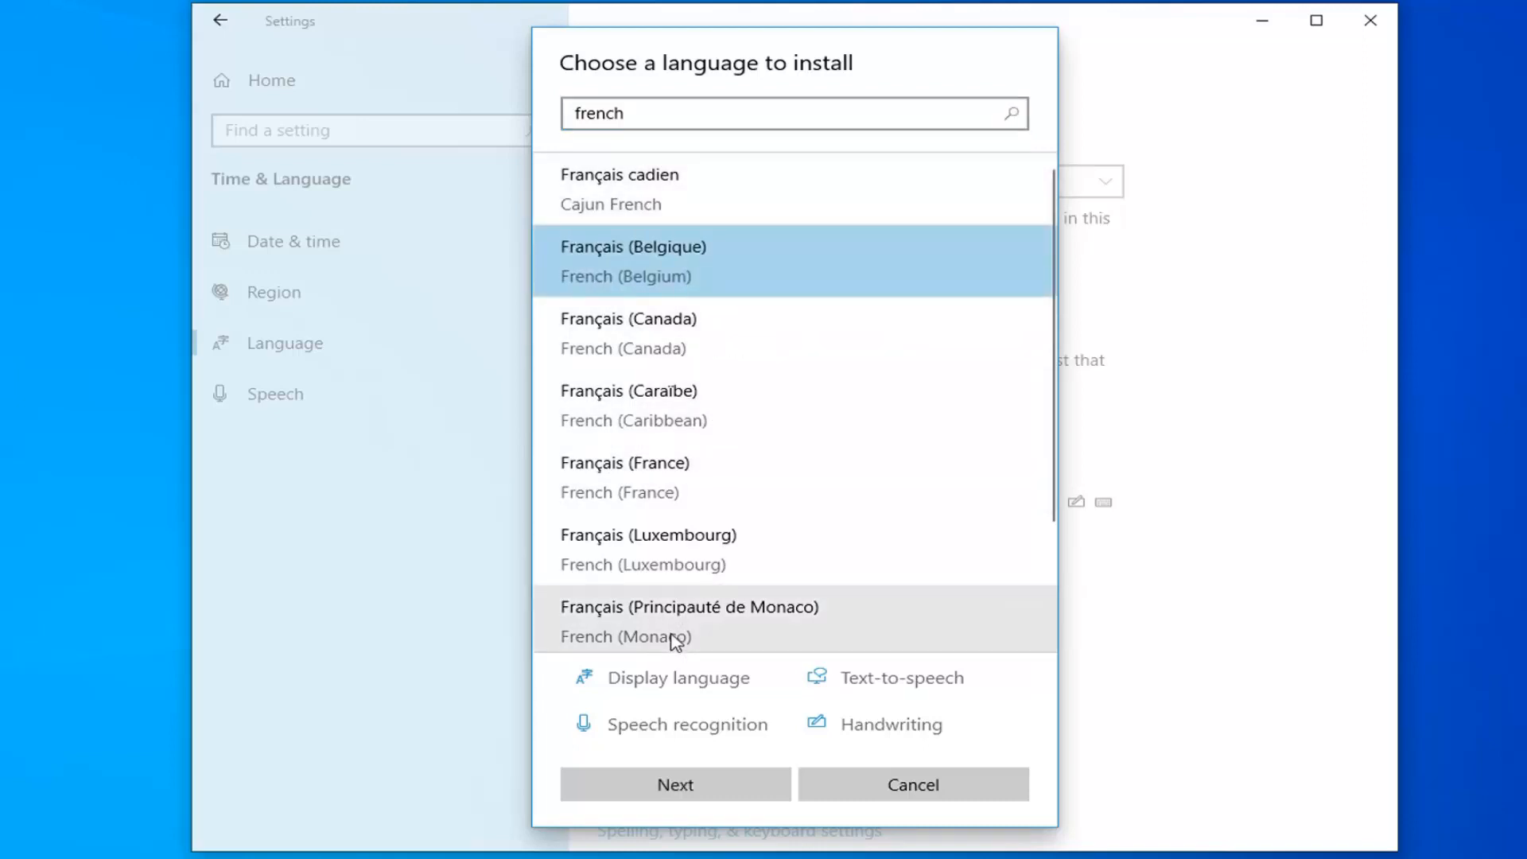
click(674, 784)
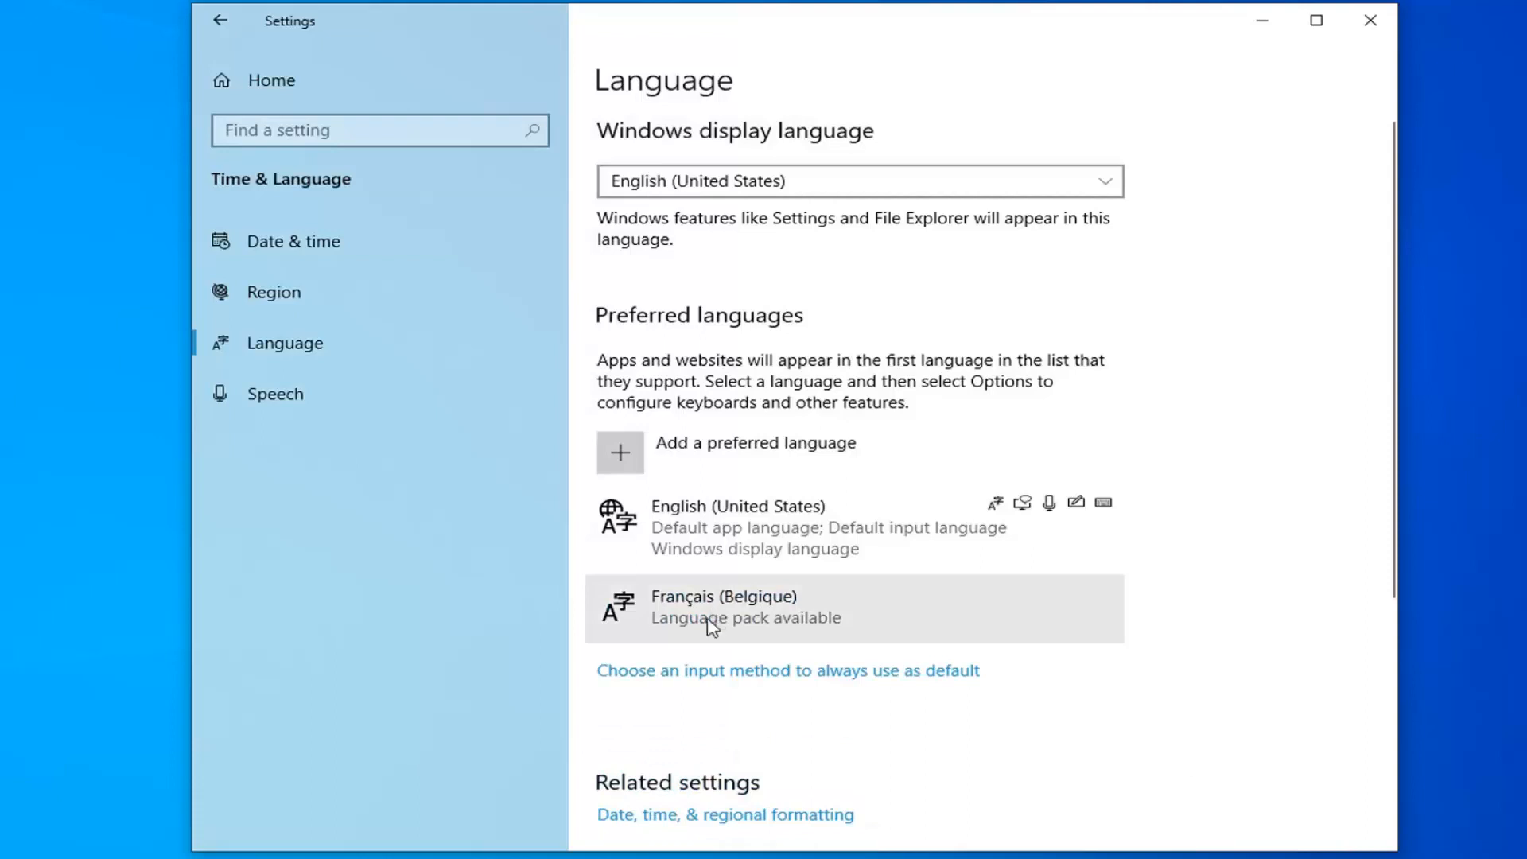
mouse_move(737, 614)
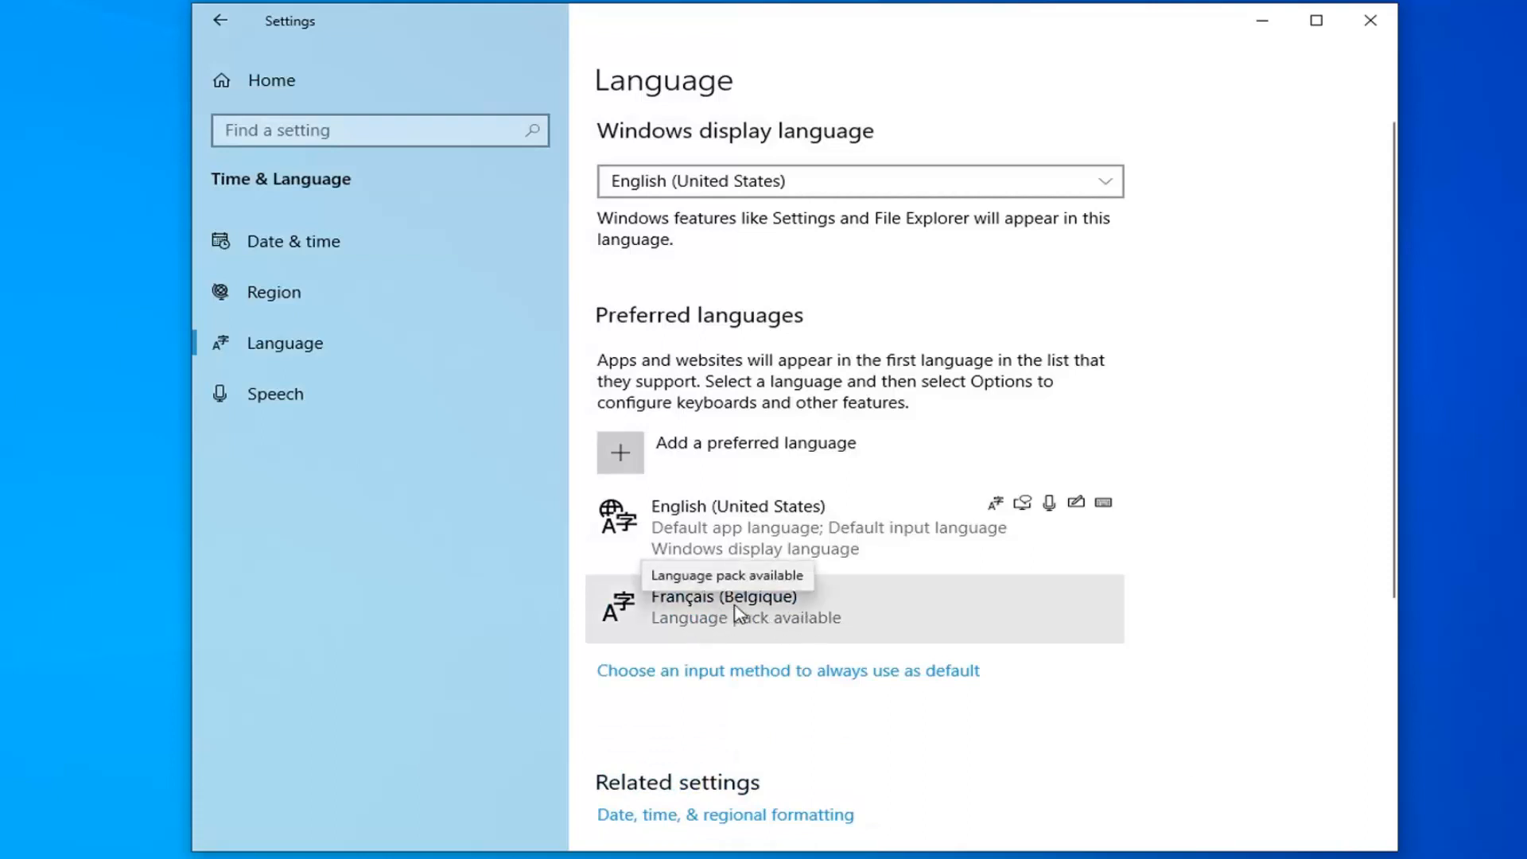
Move Français (Belgique) above English (United States) in preferred languages.
click(759, 604)
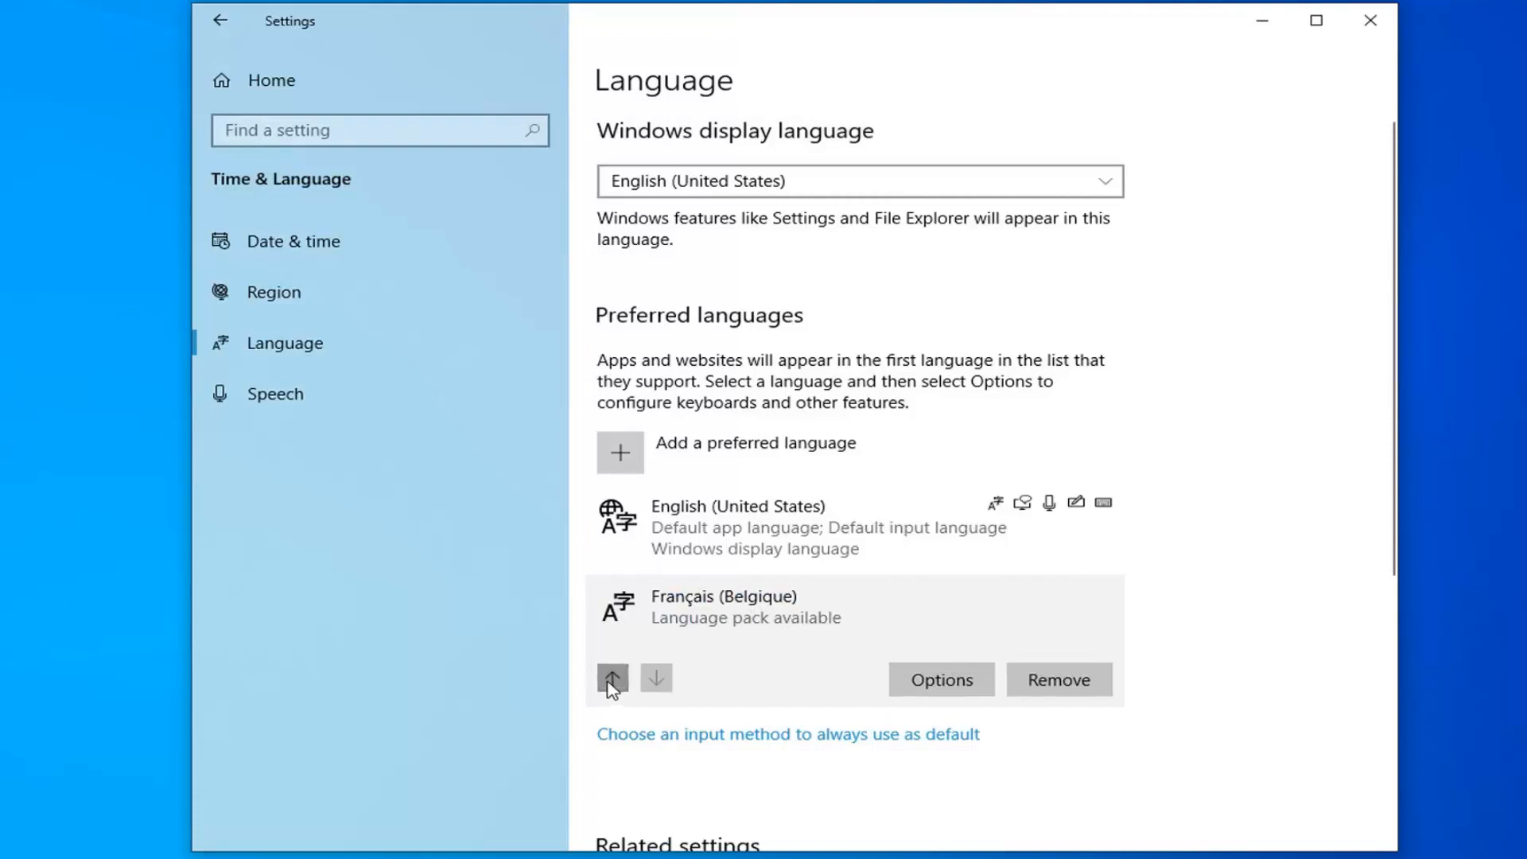
click(613, 679)
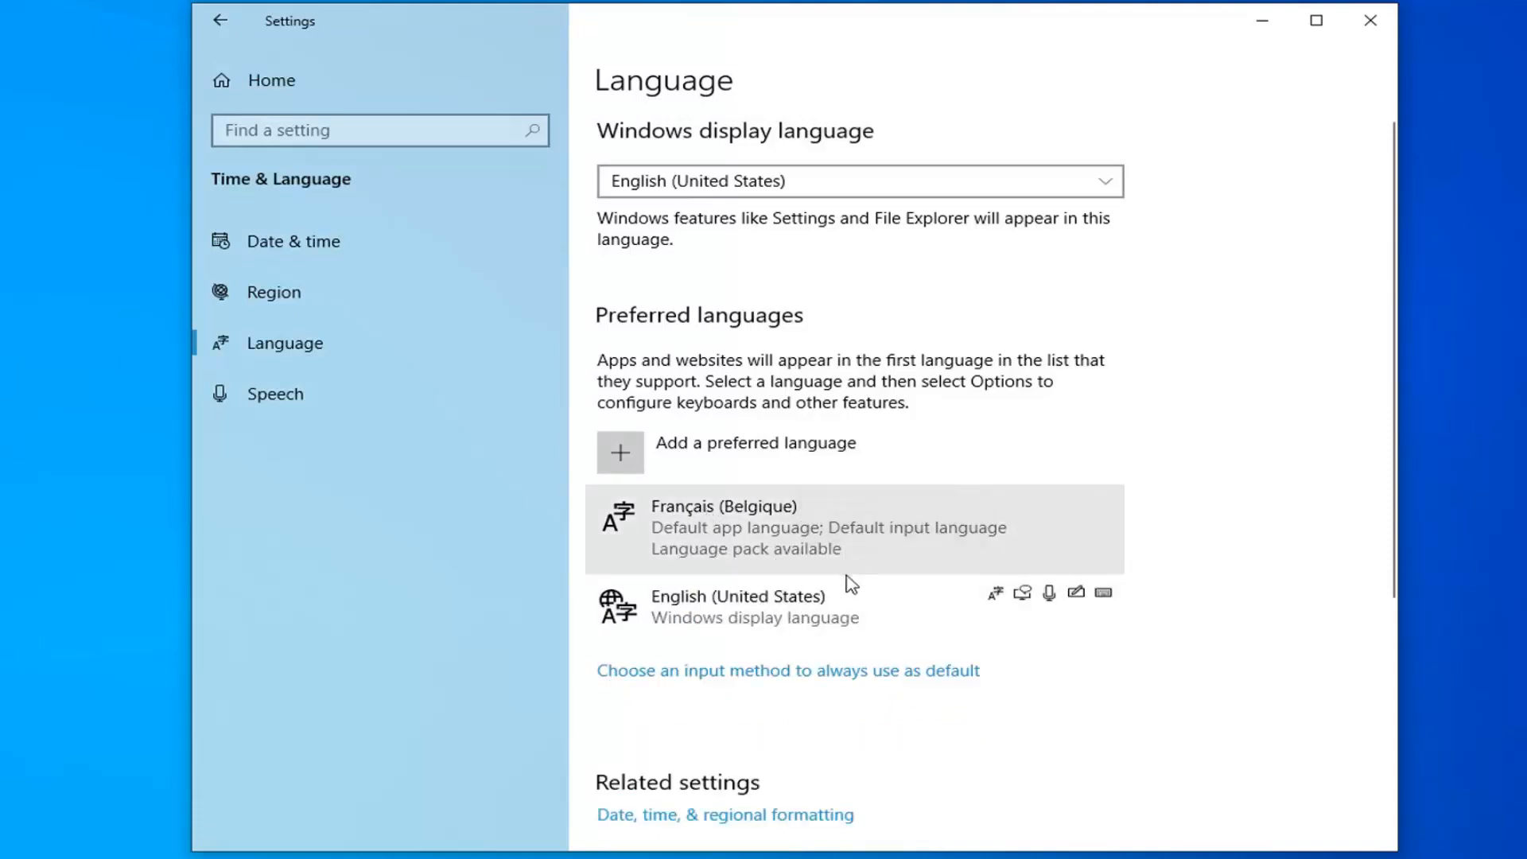
mouse_move(847, 603)
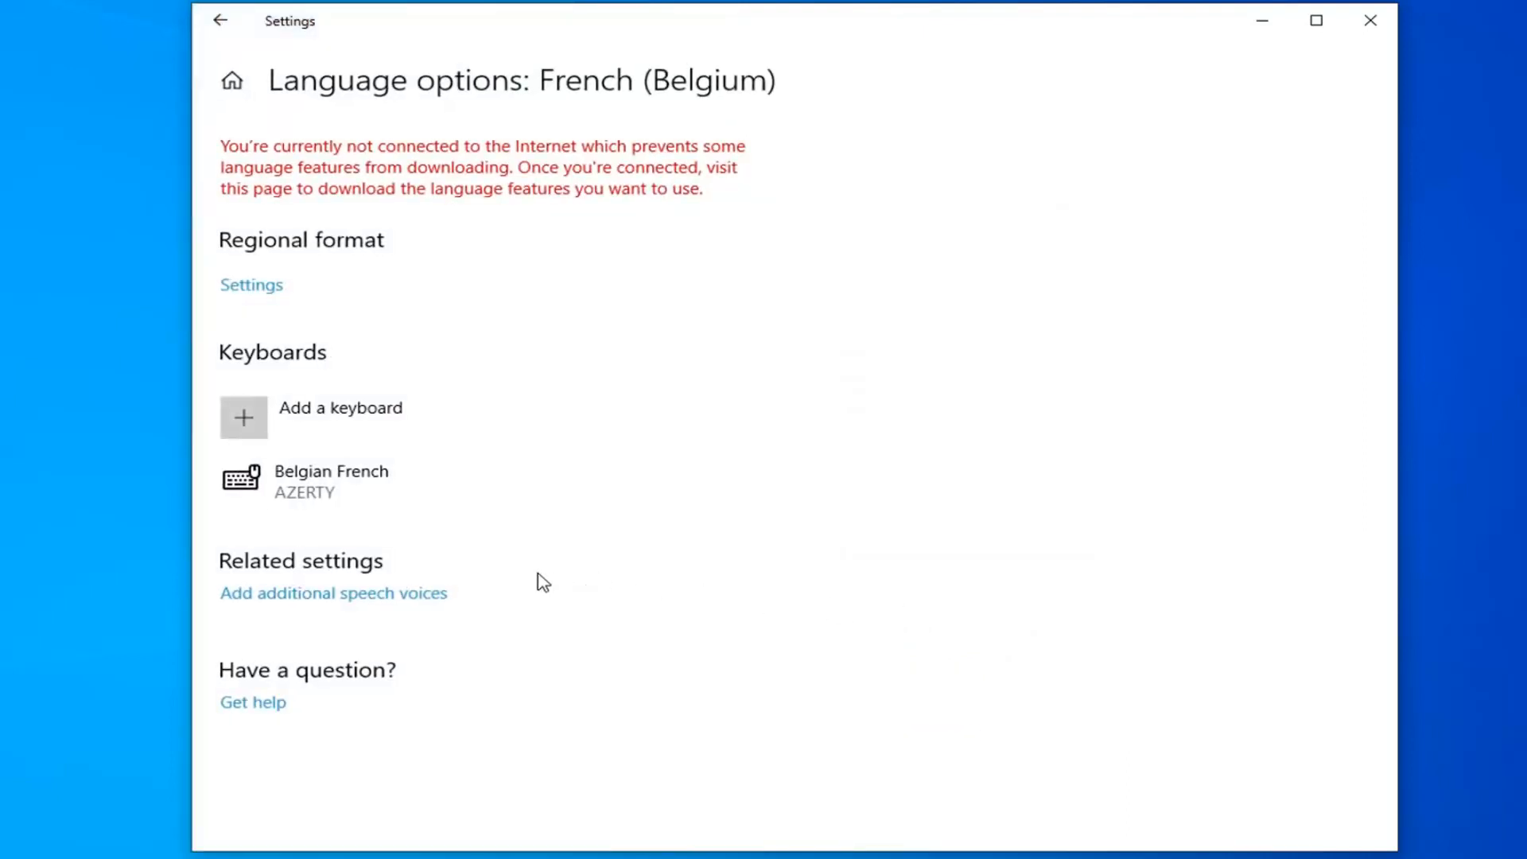
mouse_move(534, 582)
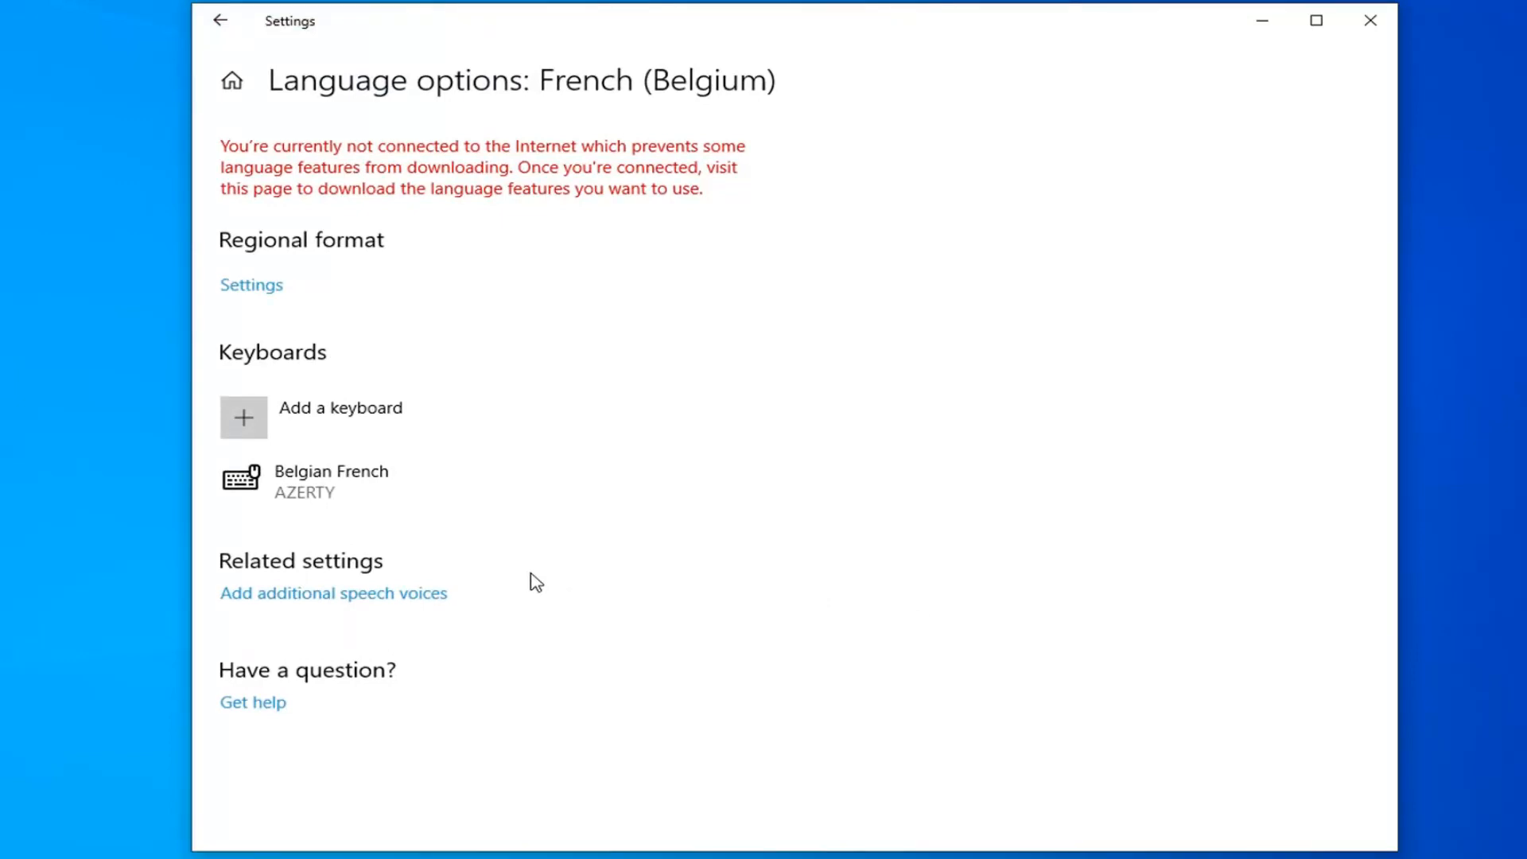
mouse_move(511, 90)
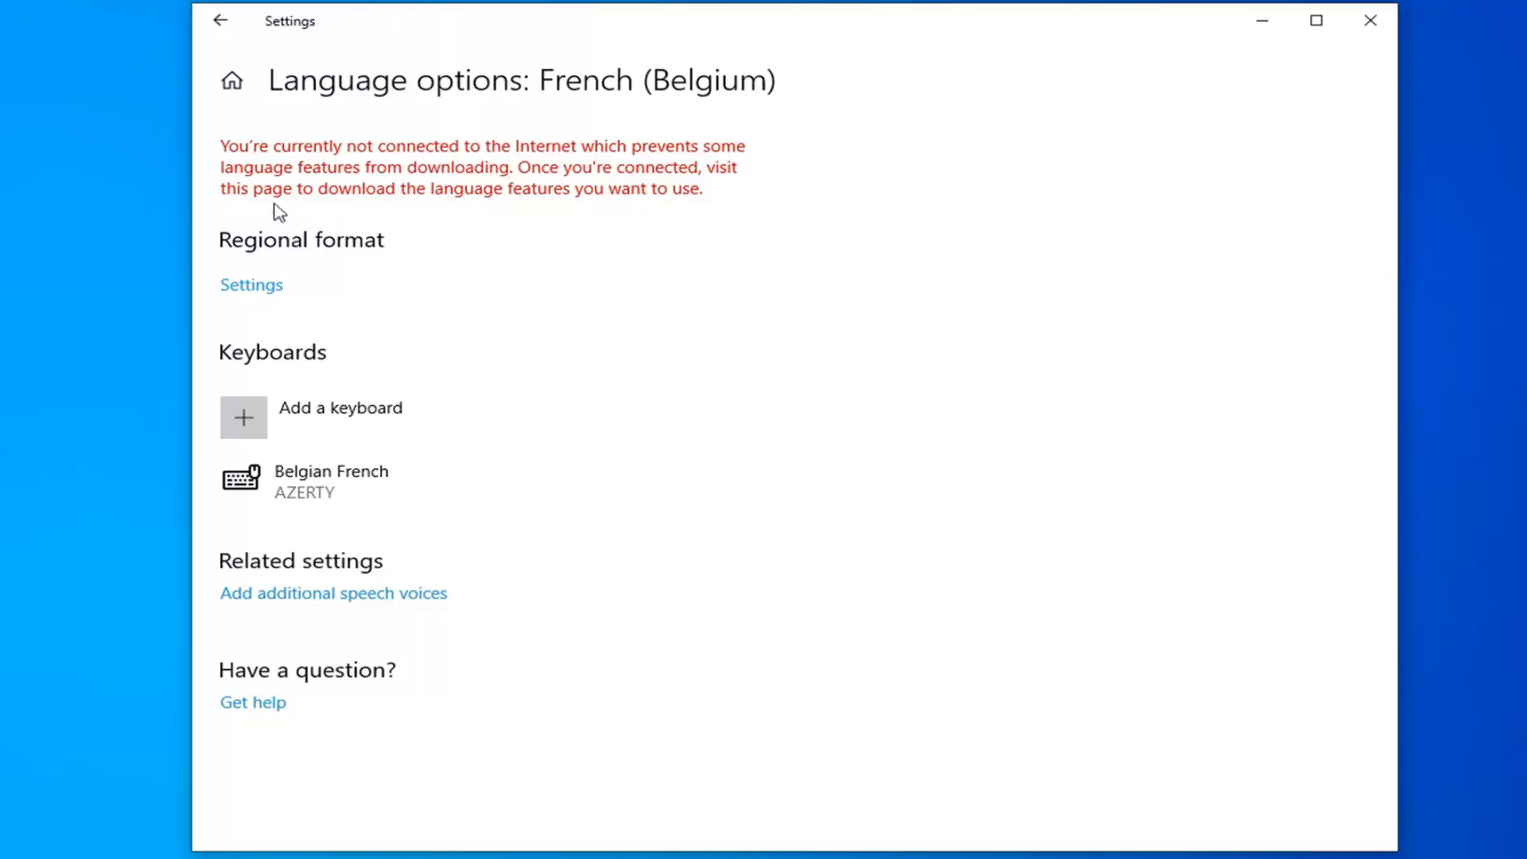
mouse_move(686, 243)
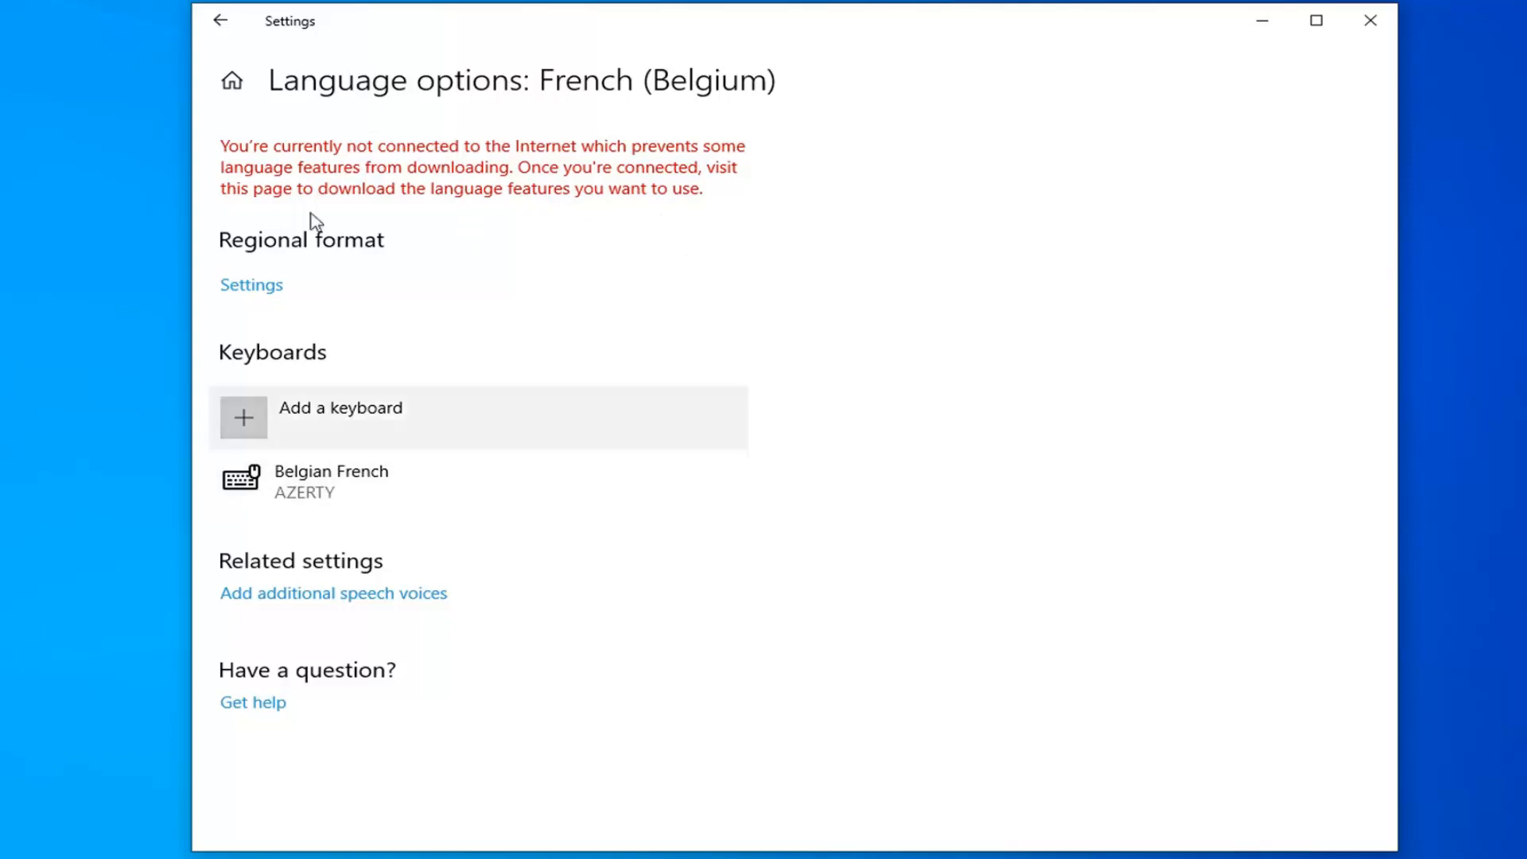
Return from the French (Belgium) options, with its Belgian French AZERTY keyboard, to the Language page.
click(221, 21)
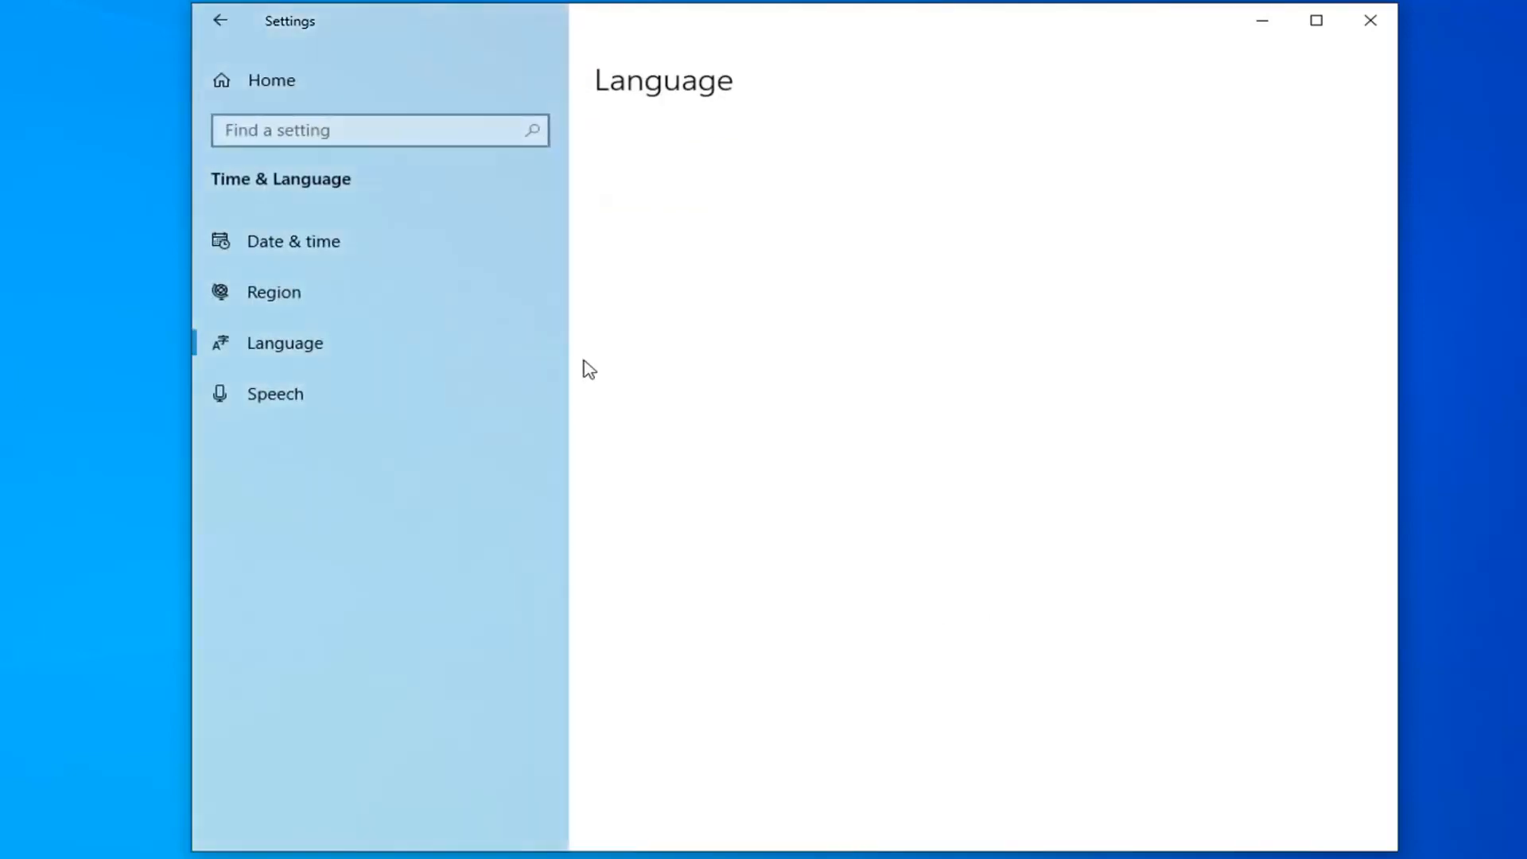
Scroll the Language page, then minimize the Settings window to show the desktop.
click(285, 342)
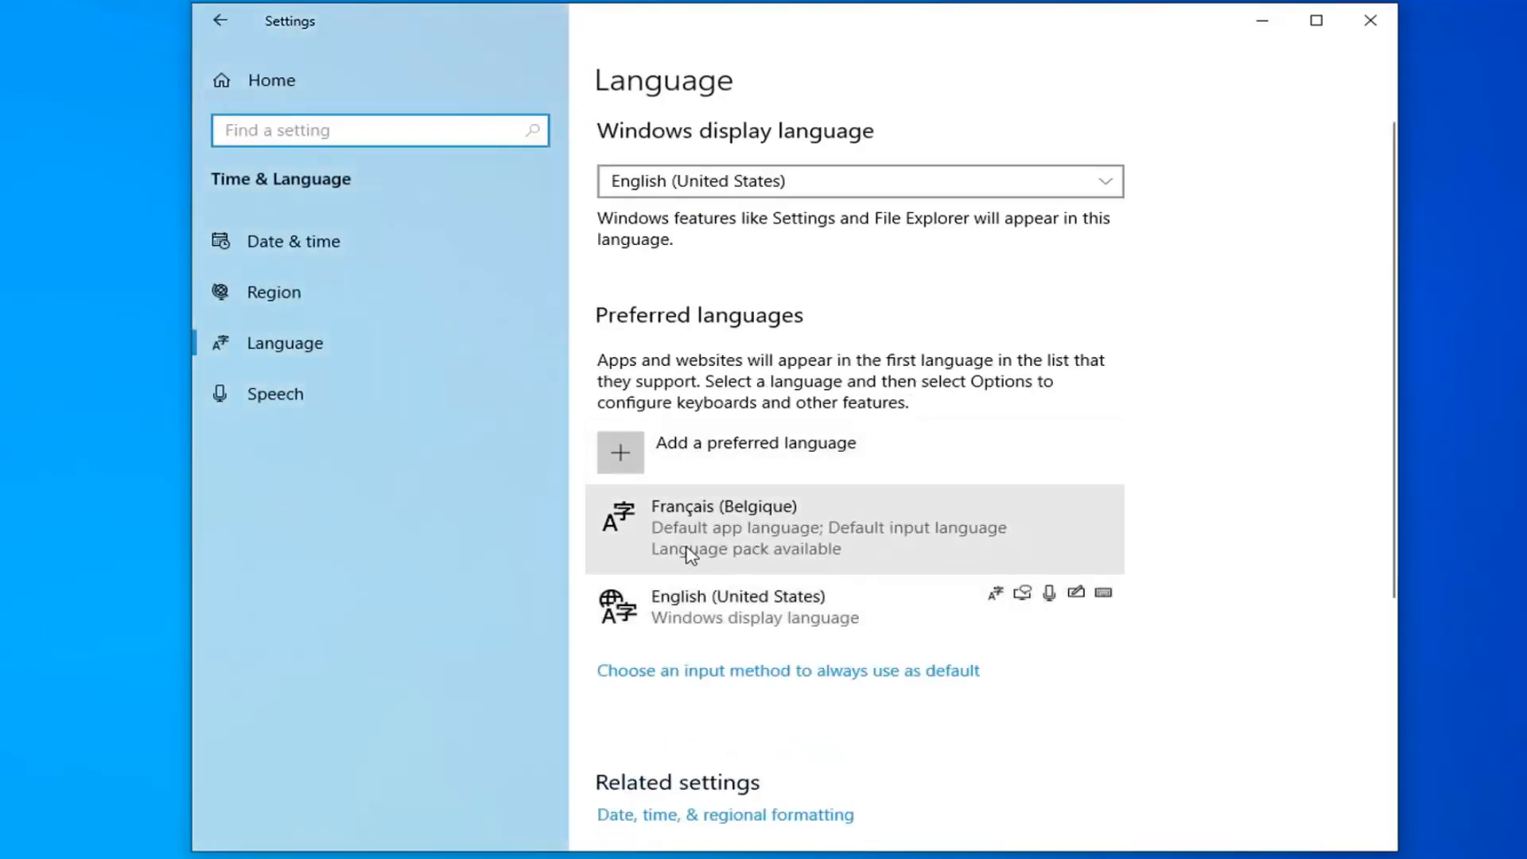
scroll(down, 3)
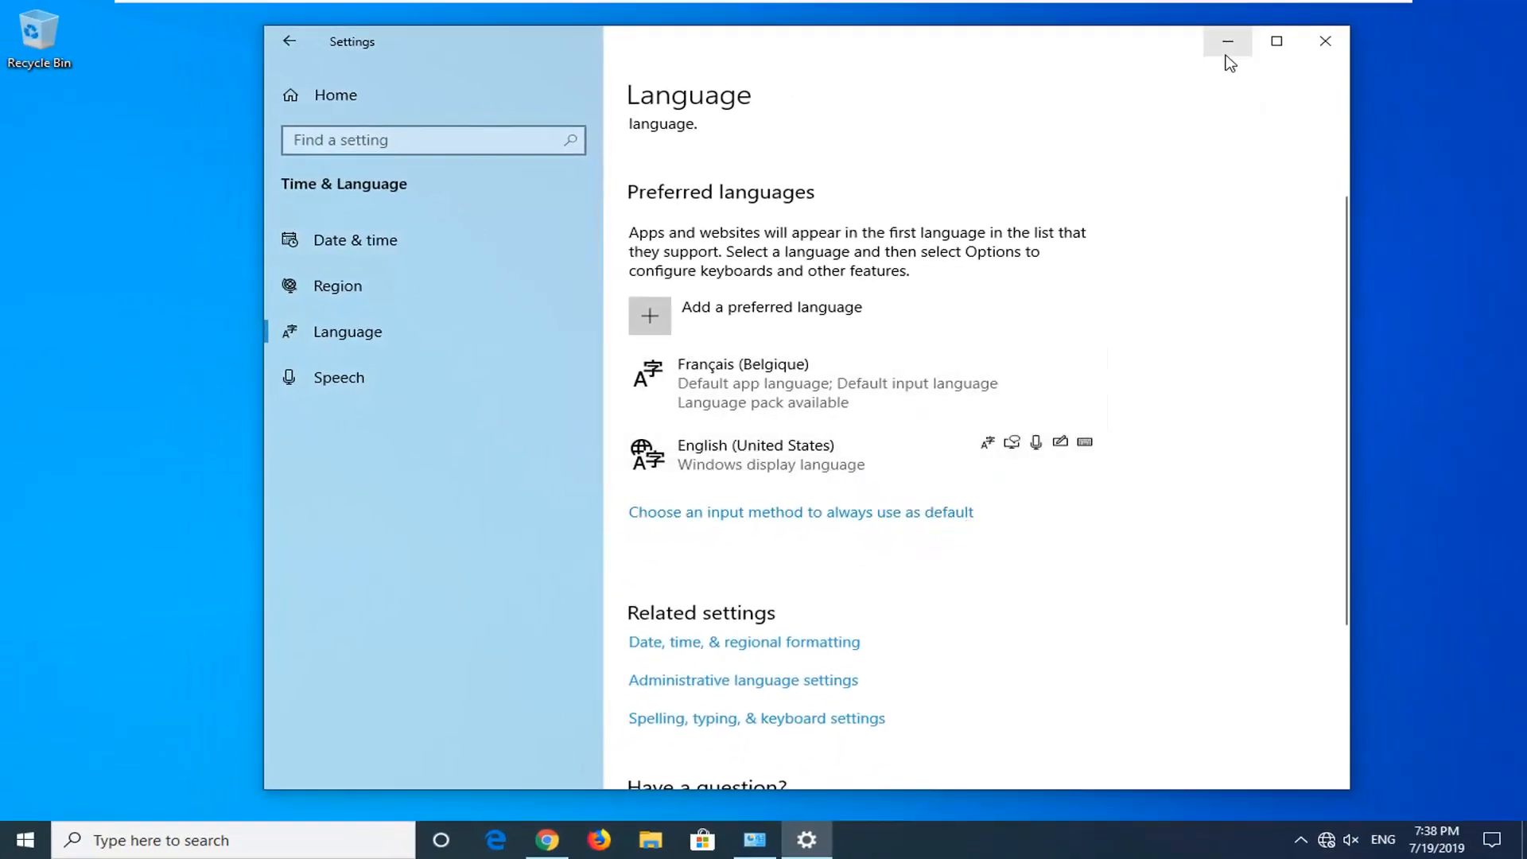
click(1227, 41)
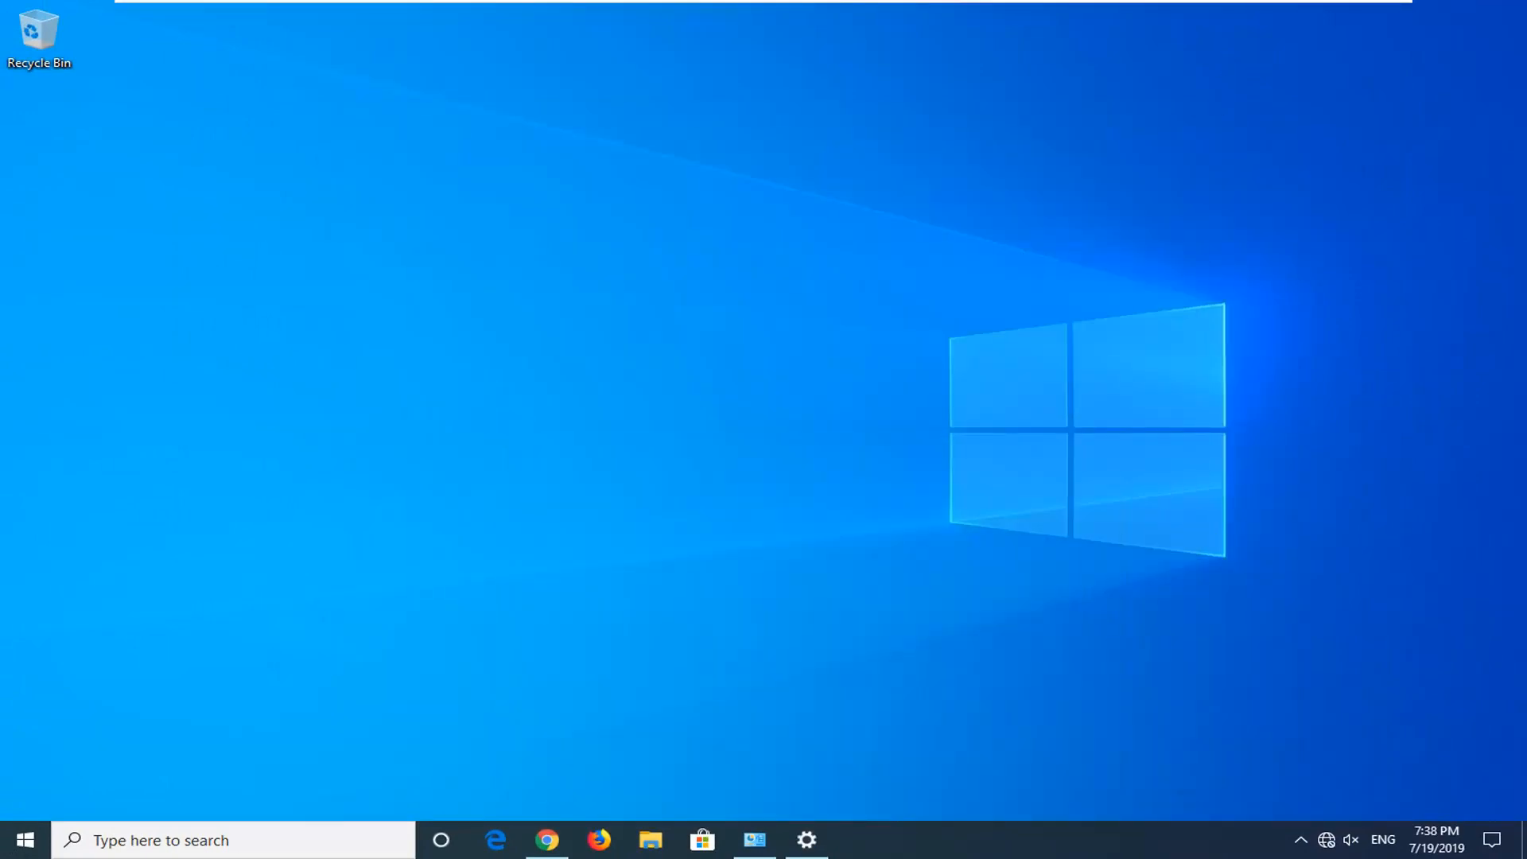